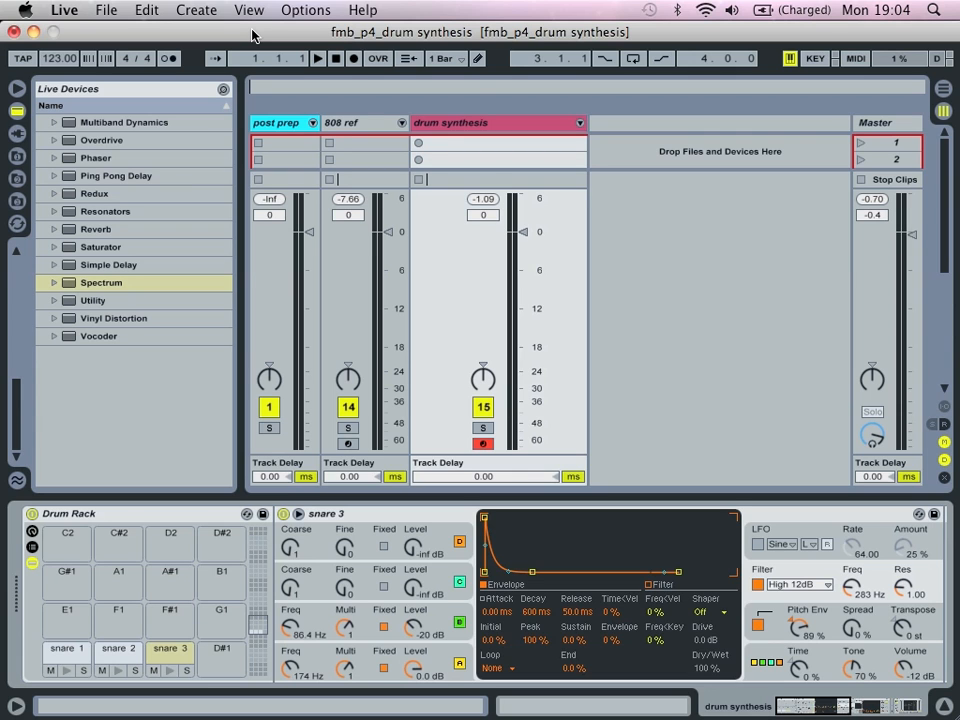
pyautogui.moveTo(104, 212)
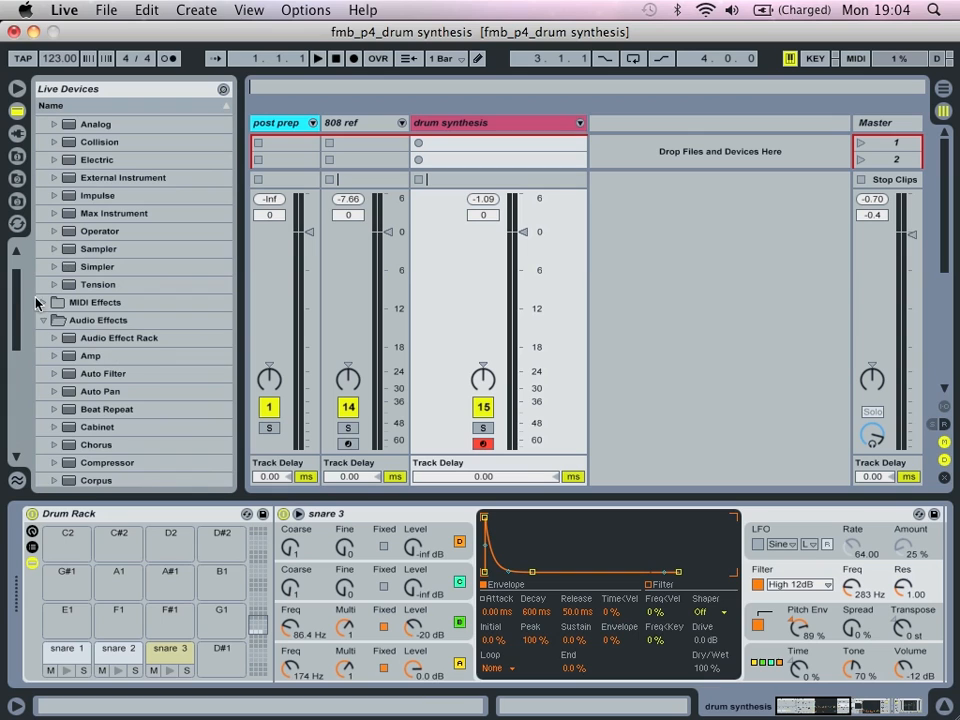
# Place an Operator instrument from the Instruments browser onto the empty D#1 pad
pyautogui.click(44, 320)
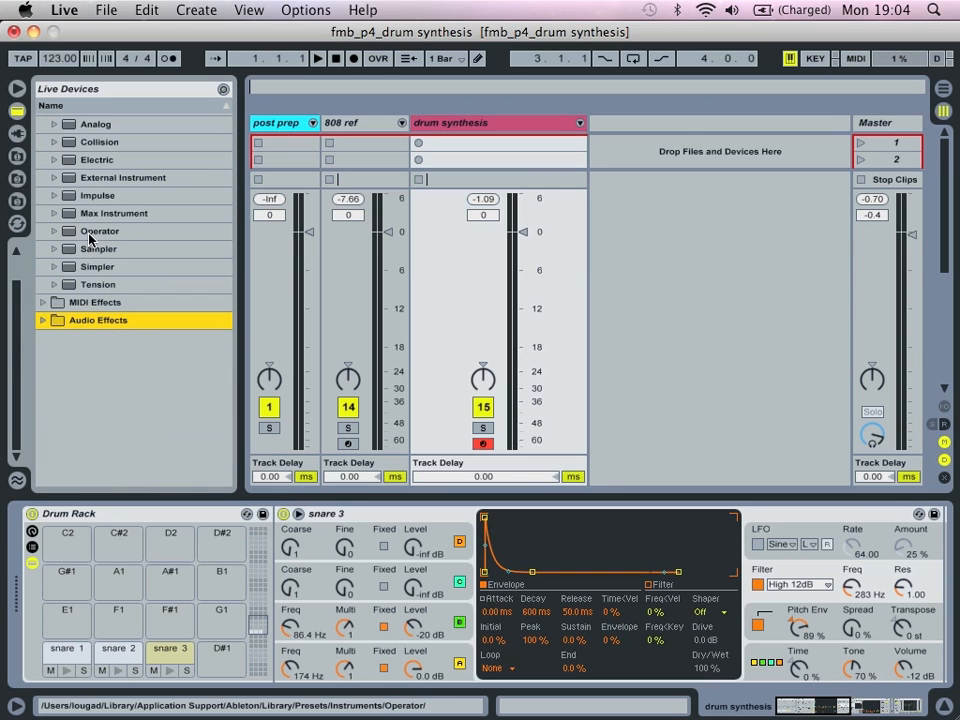
pyautogui.click(100, 232)
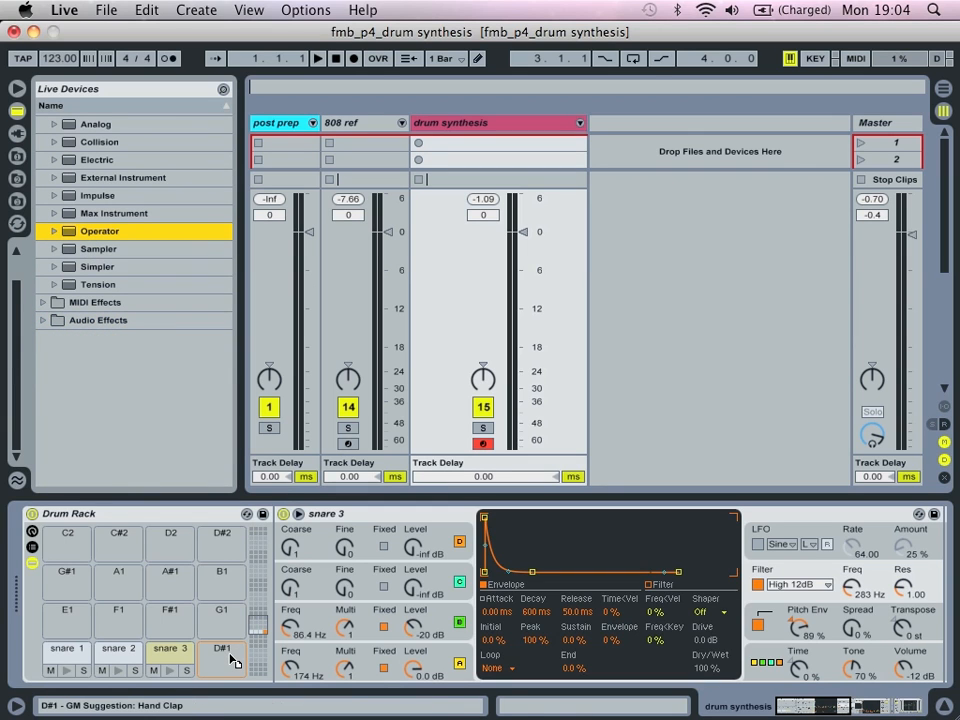
pyautogui.click(222, 648)
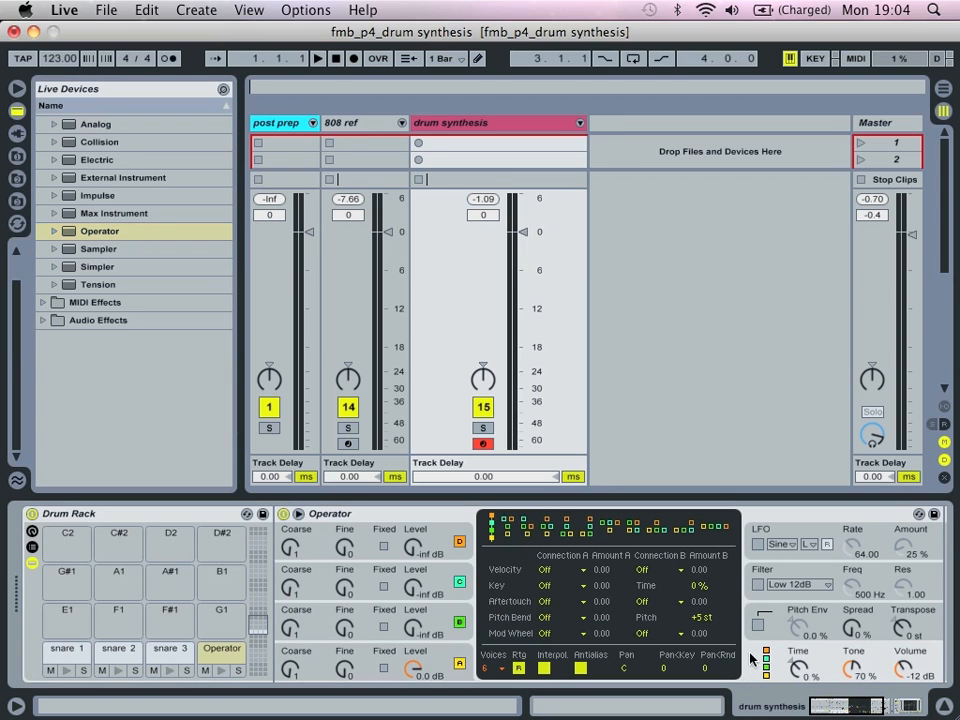
pyautogui.moveTo(628, 532)
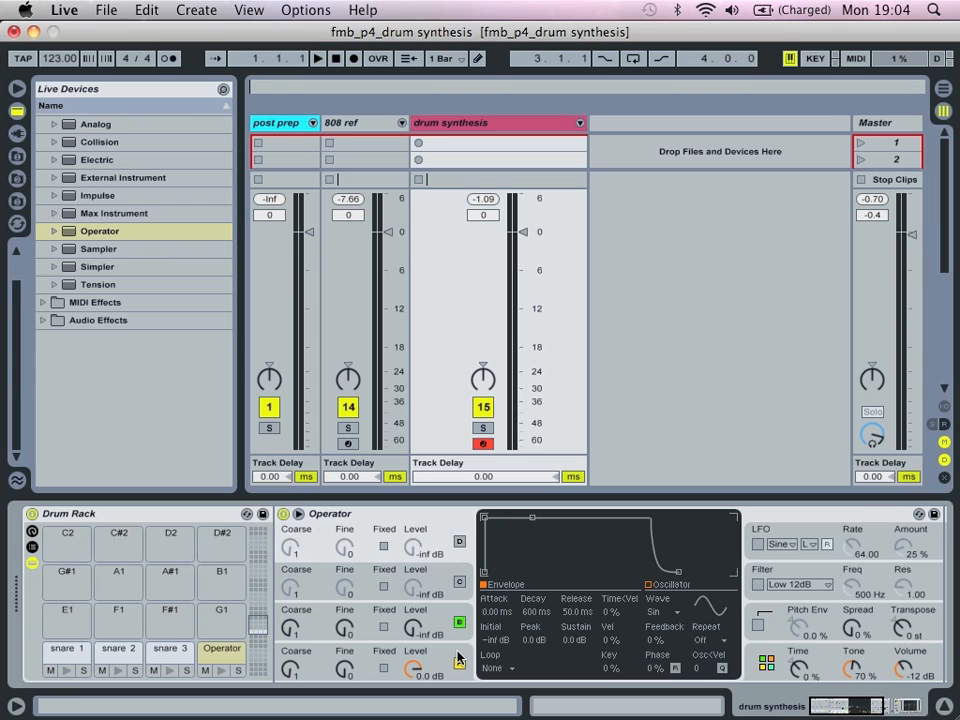
pyautogui.moveTo(452, 662)
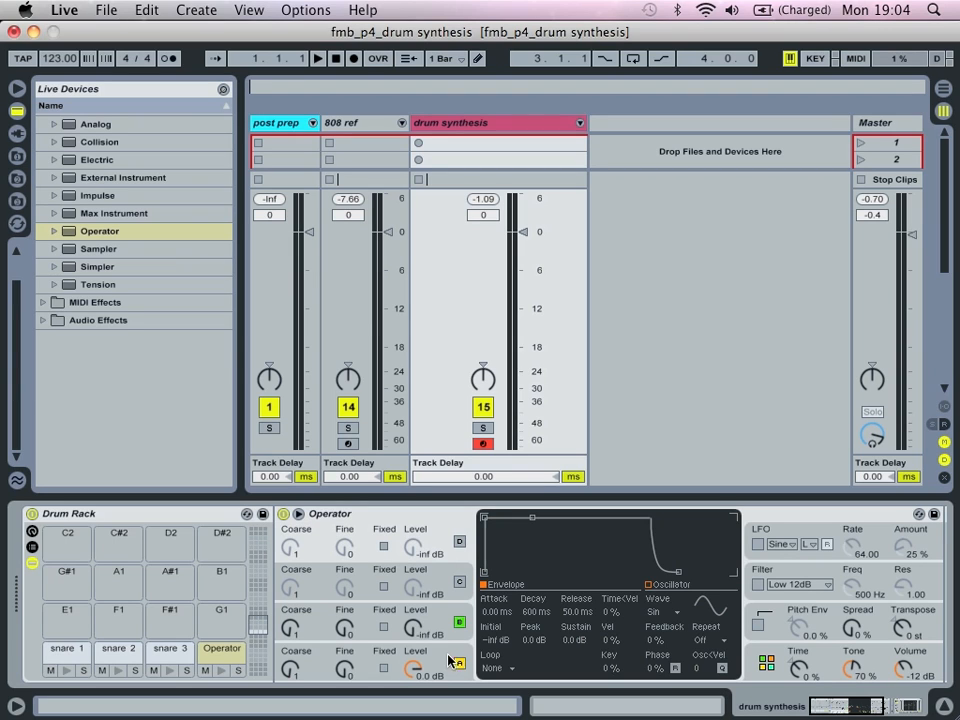
pyautogui.moveTo(444, 656)
pyautogui.write('sn')
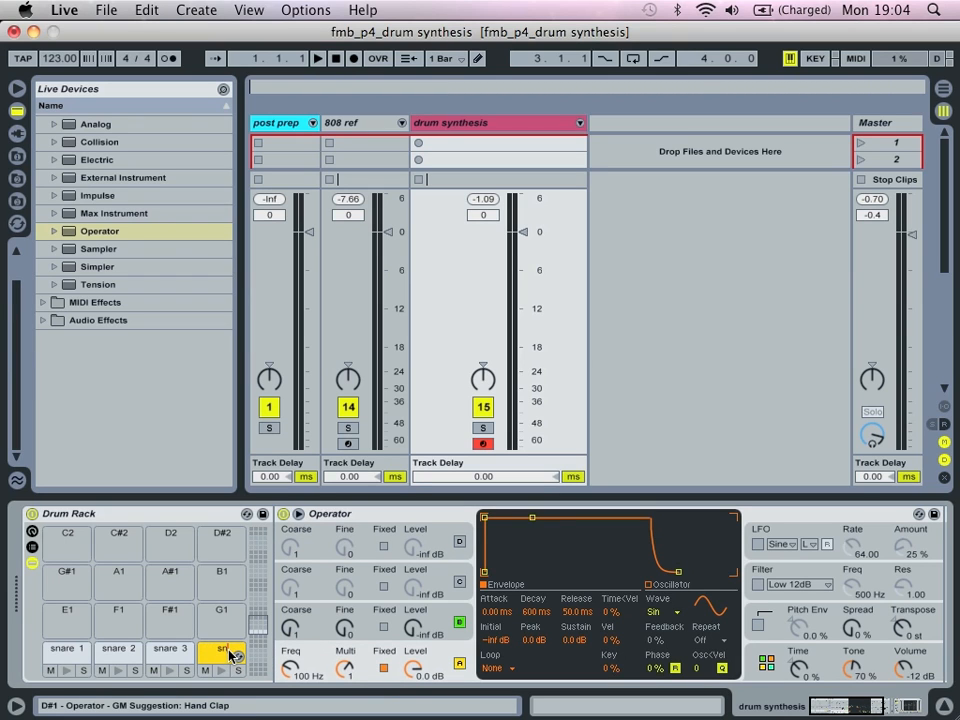
# Rename the Operator pad to 'snare 4'
pyautogui.click(220, 648)
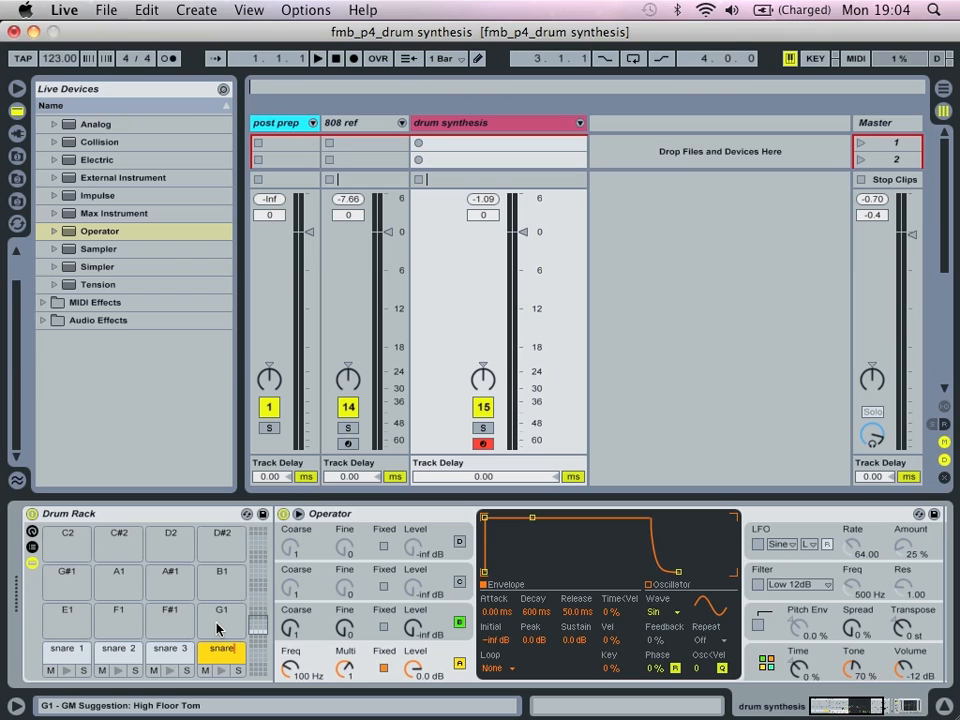
pyautogui.click(220, 648)
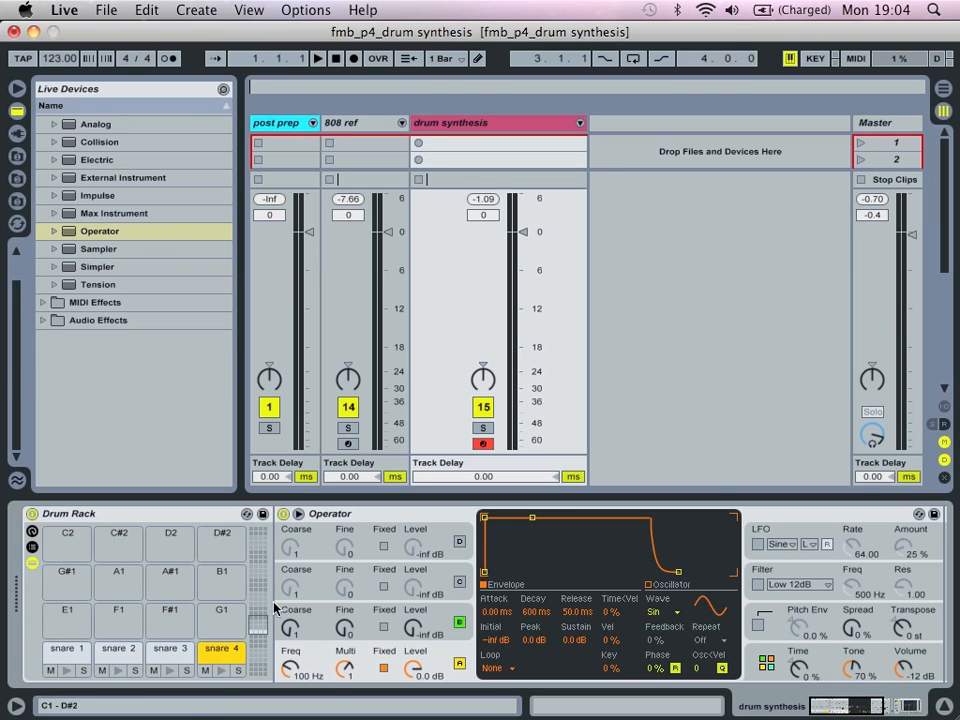
# Set the oscillators to fixed frequencies of roughly 178 Hz and 305 Hz
pyautogui.click(332, 512)
pyautogui.write('snare 4')
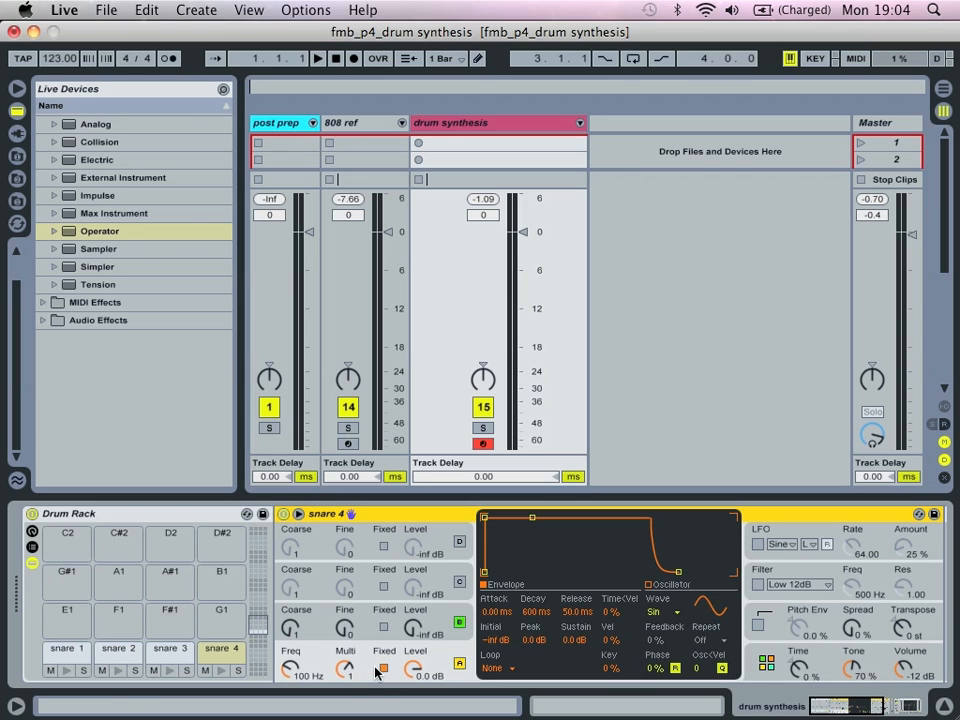
pyautogui.moveTo(292, 670)
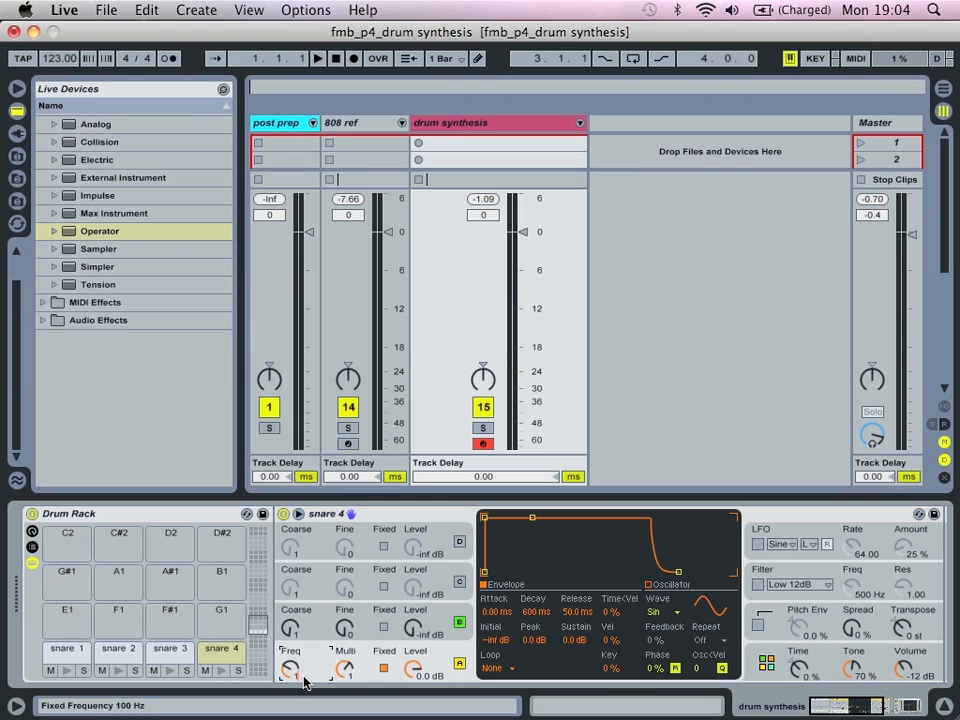
pyautogui.moveTo(290, 676); pyautogui.dragTo(290, 664)
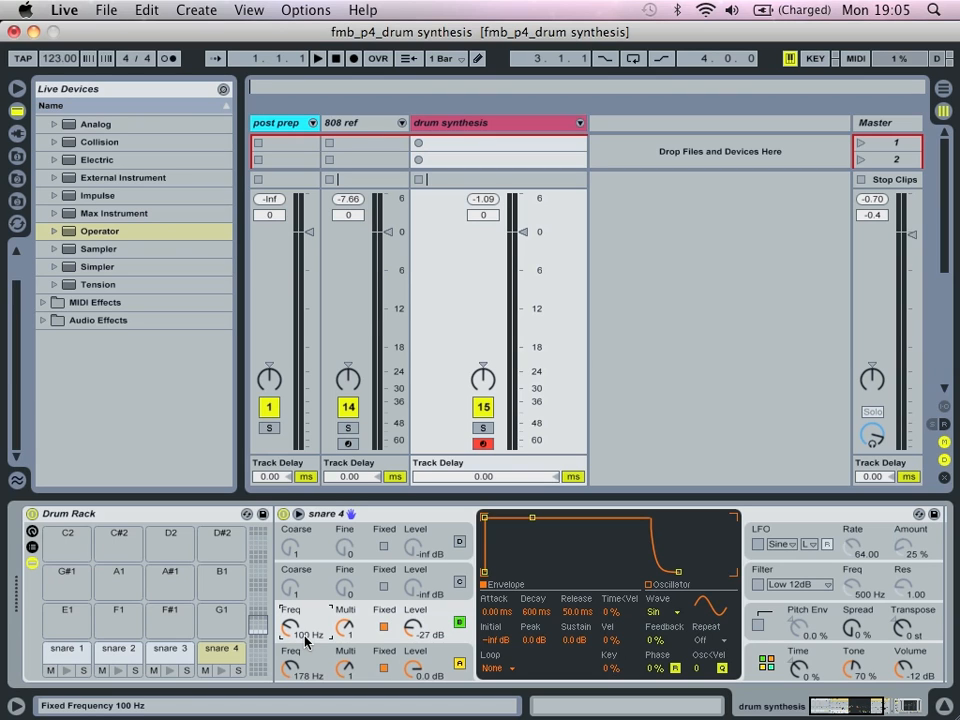
pyautogui.moveTo(300, 634); pyautogui.dragTo(304, 620)
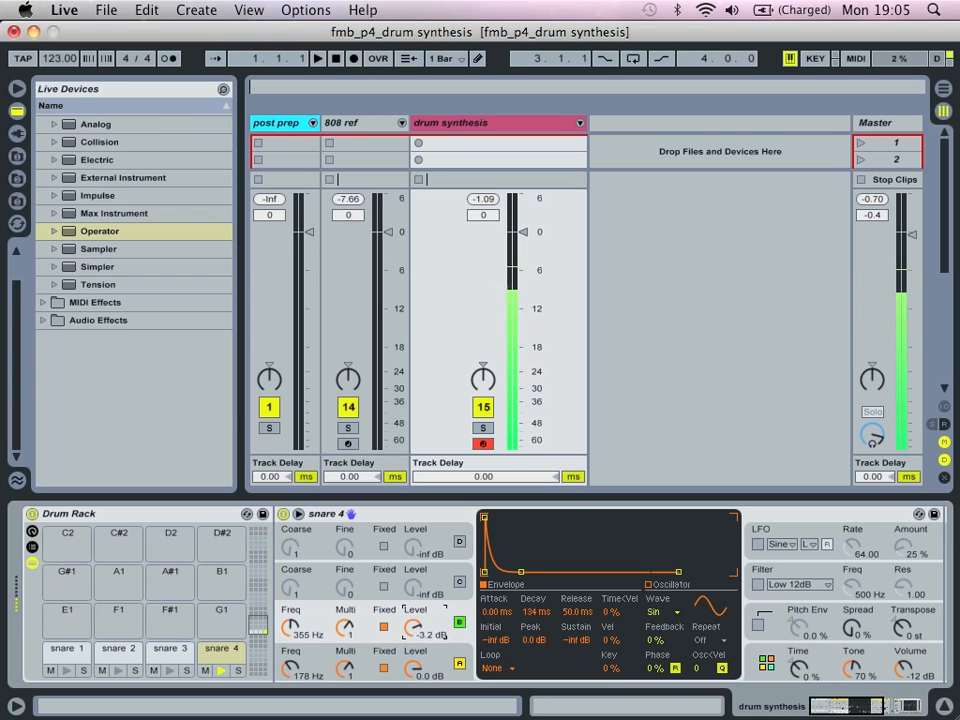
# Raise oscillator B's level, switch a third oscillator to Noise White and set its level
pyautogui.moveTo(416, 628); pyautogui.dragTo(416, 616)
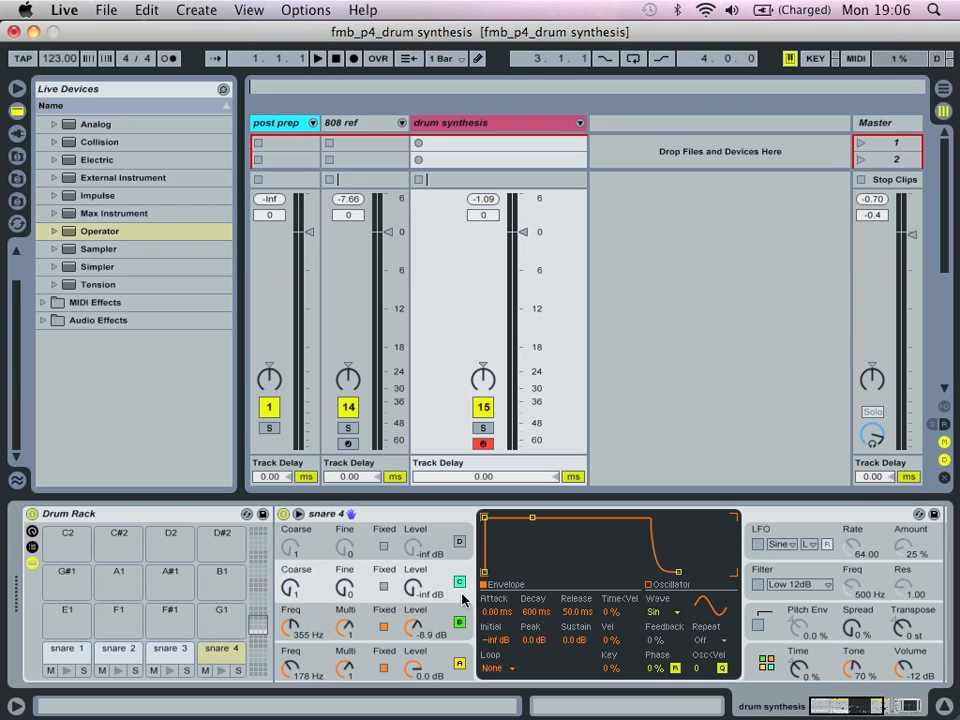
pyautogui.click(660, 612)
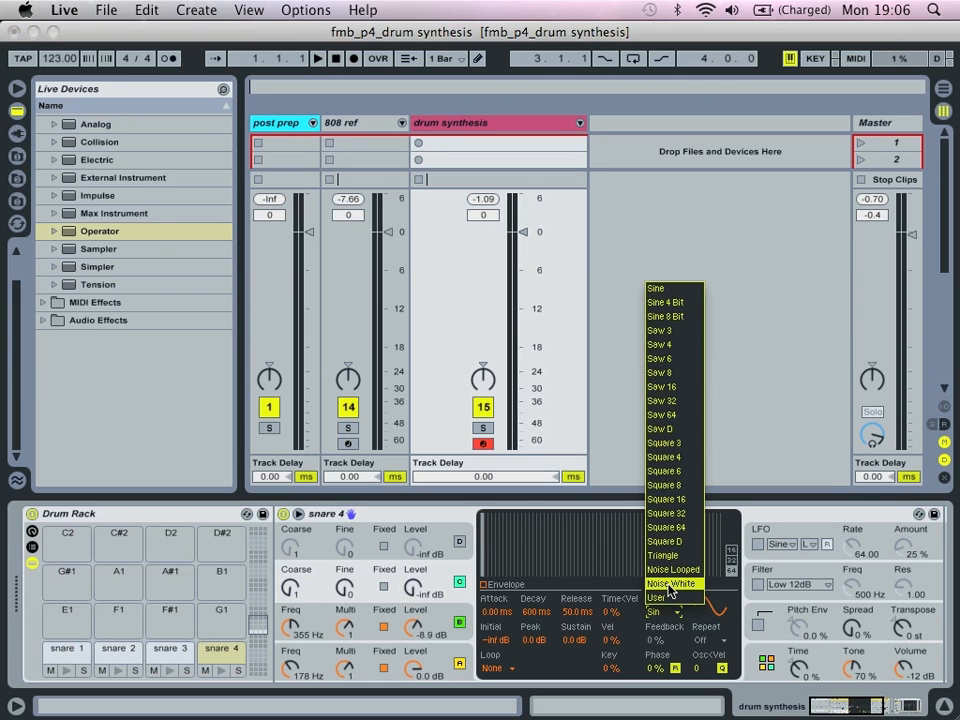
pyautogui.click(668, 584)
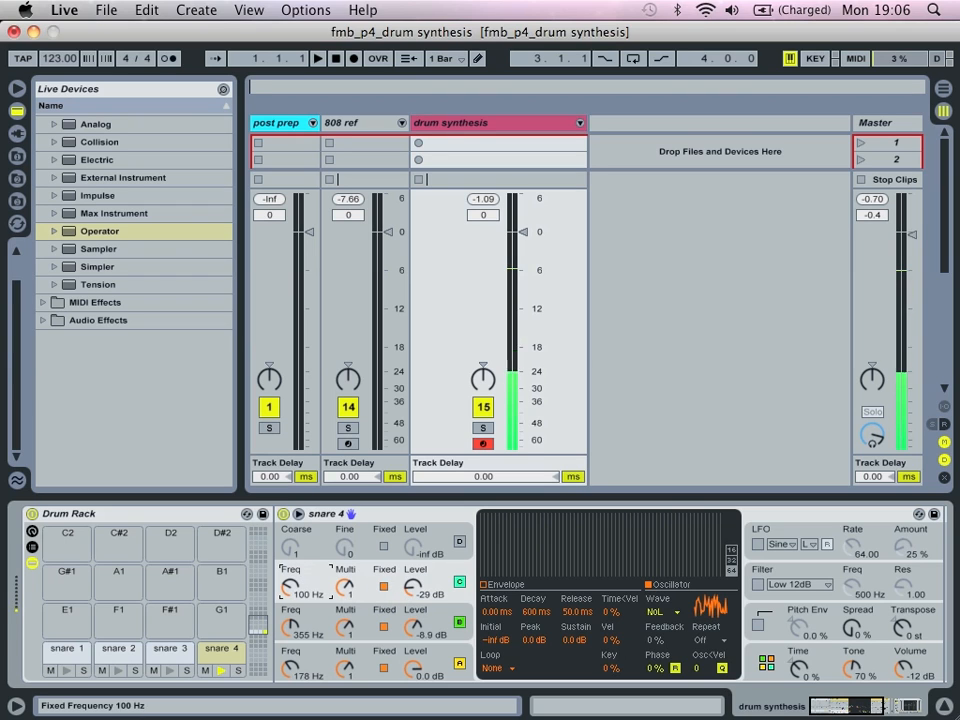
pyautogui.moveTo(296, 592); pyautogui.dragTo(296, 576)
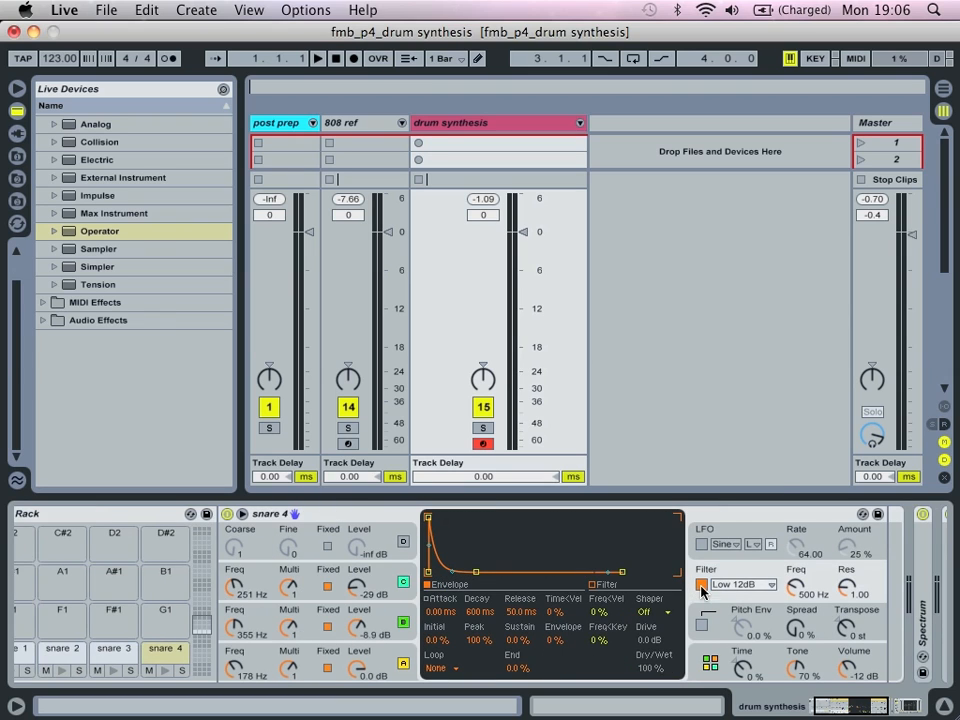
# Enable the filter as a High 12dB type with cutoff near 196 Hz
pyautogui.click(740, 584)
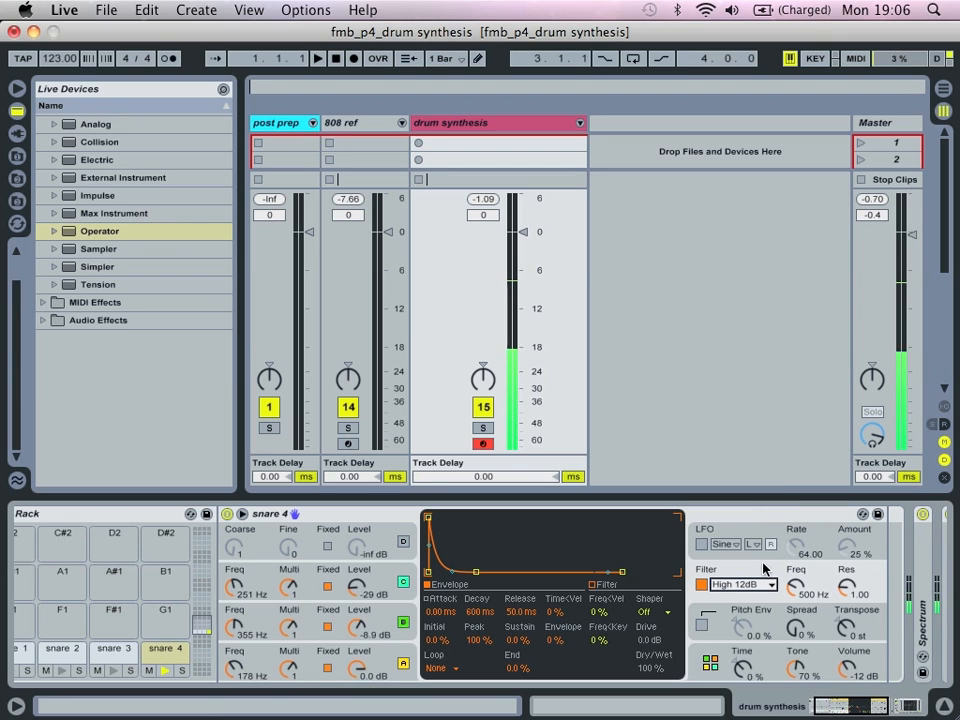
pyautogui.moveTo(796, 582); pyautogui.dragTo(796, 596)
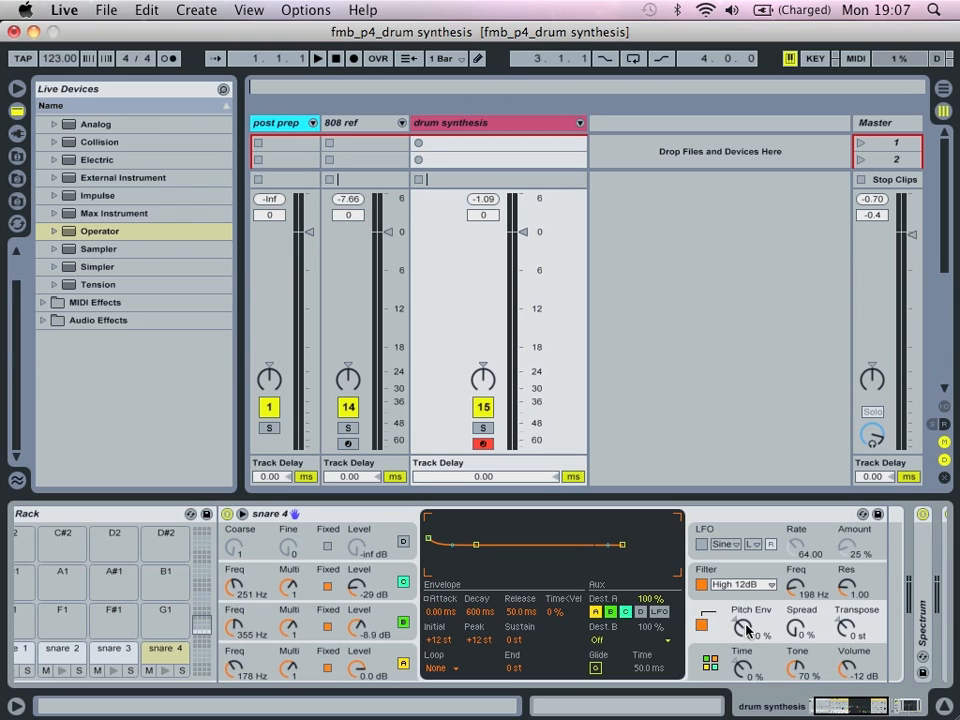
# Raise the pitch envelope's starting pitch and shorten its decay for a quick drop
pyautogui.moveTo(756, 636); pyautogui.dragTo(756, 616)
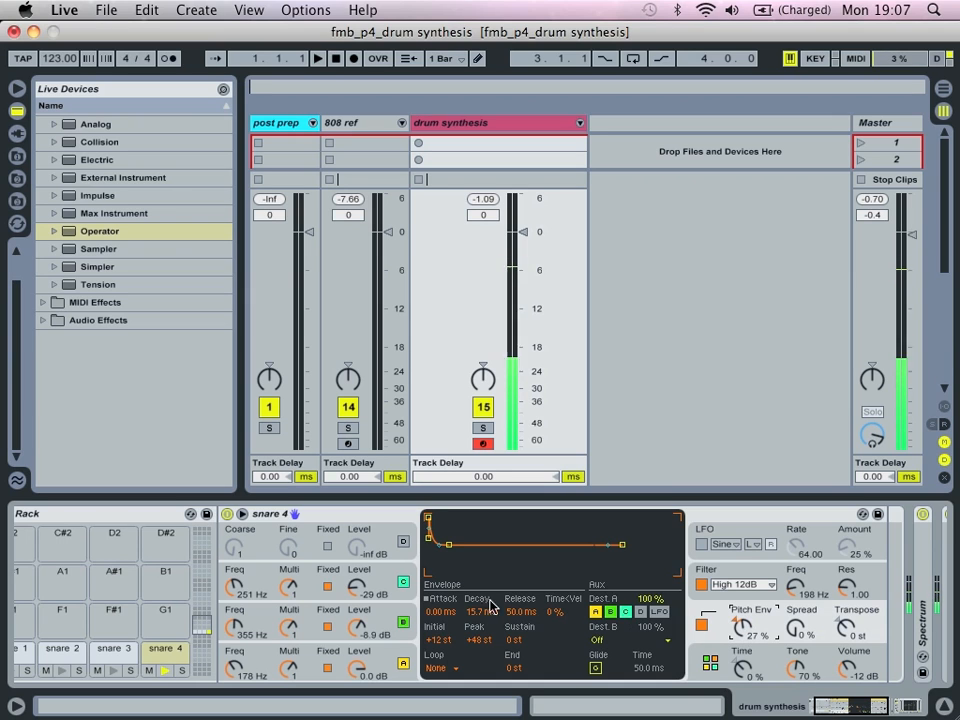
pyautogui.click(596, 584)
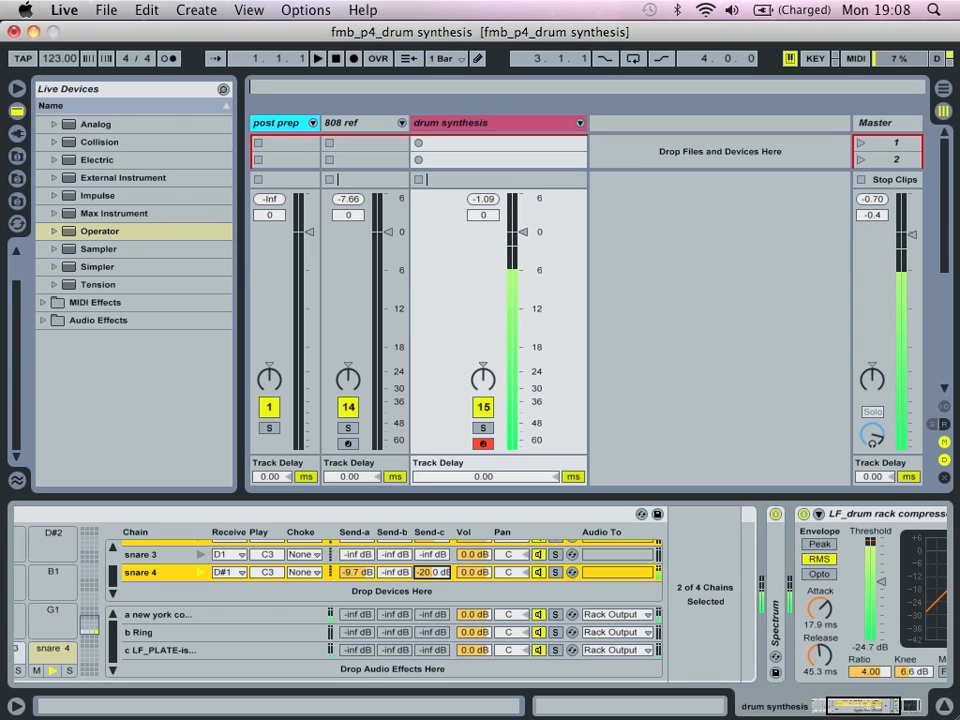
# Raise snare 4's Send-a level toward the return effect chains
pyautogui.moveTo(432, 572); pyautogui.dragTo(432, 576)
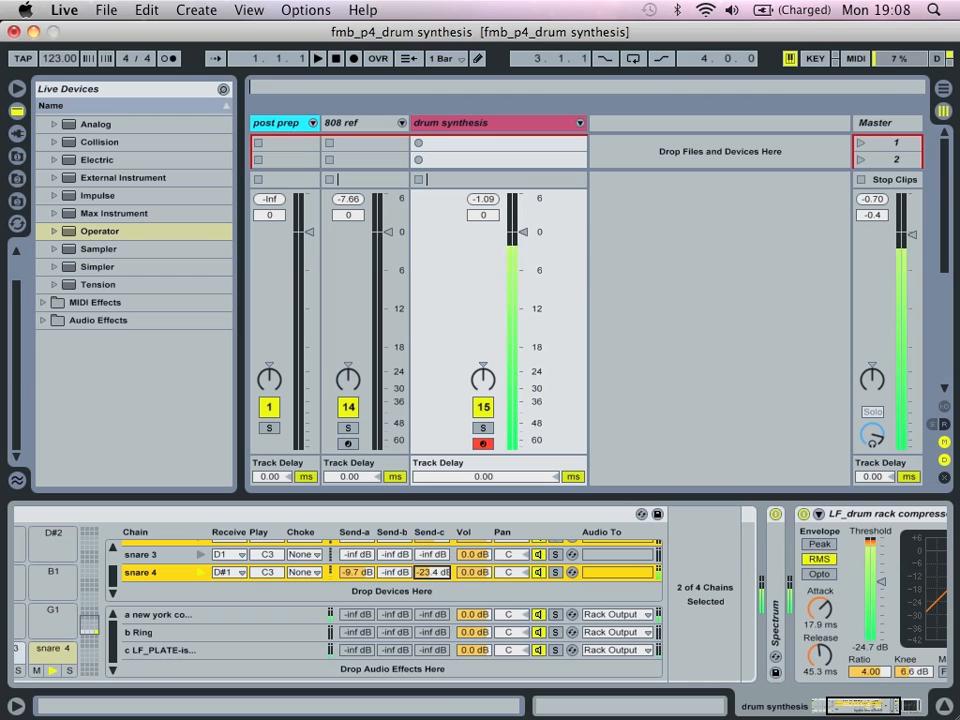